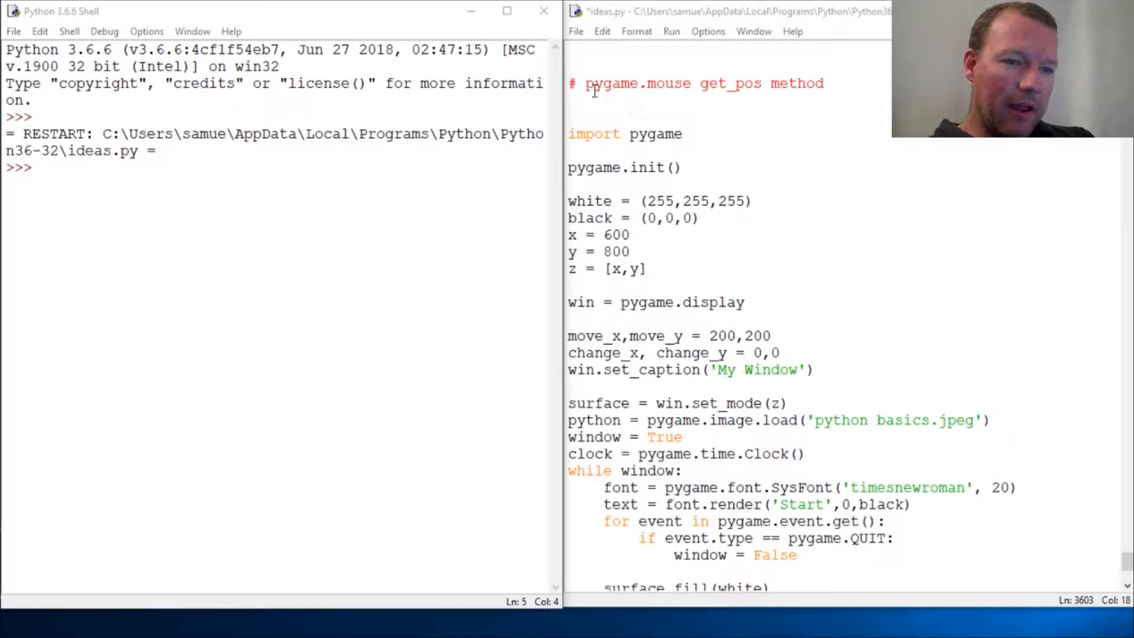
Save ideas.py and rerun it so the shell shows the pygame 1.9.4 greeting
{"action": "double_click", "coordinate": [665, 83]}
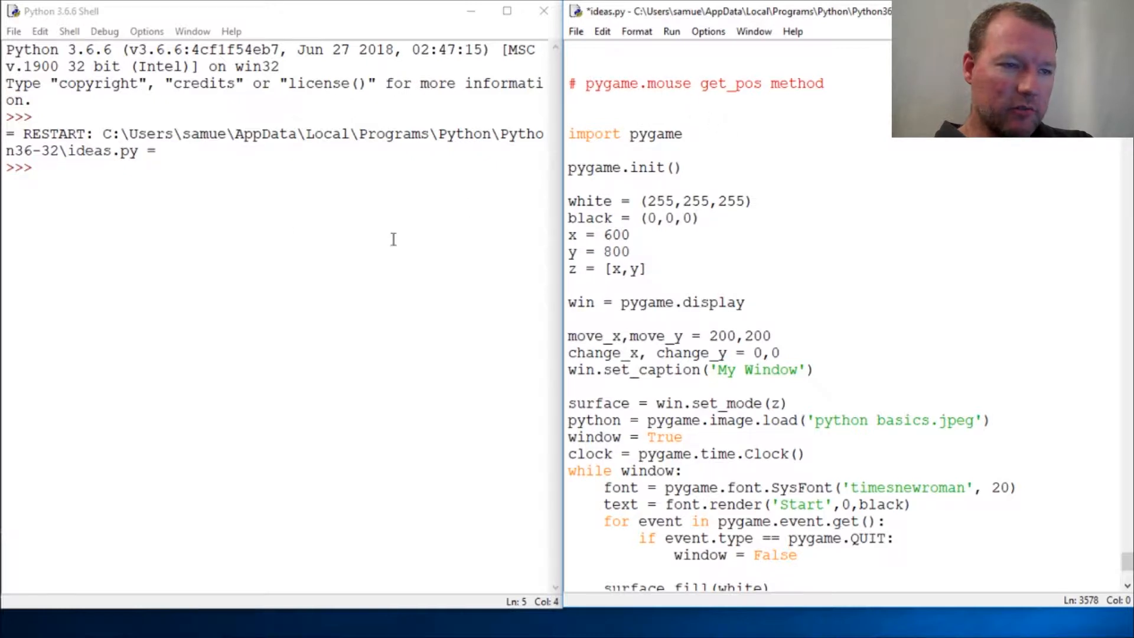
{"action": "left_click", "coordinate": [661, 353]}
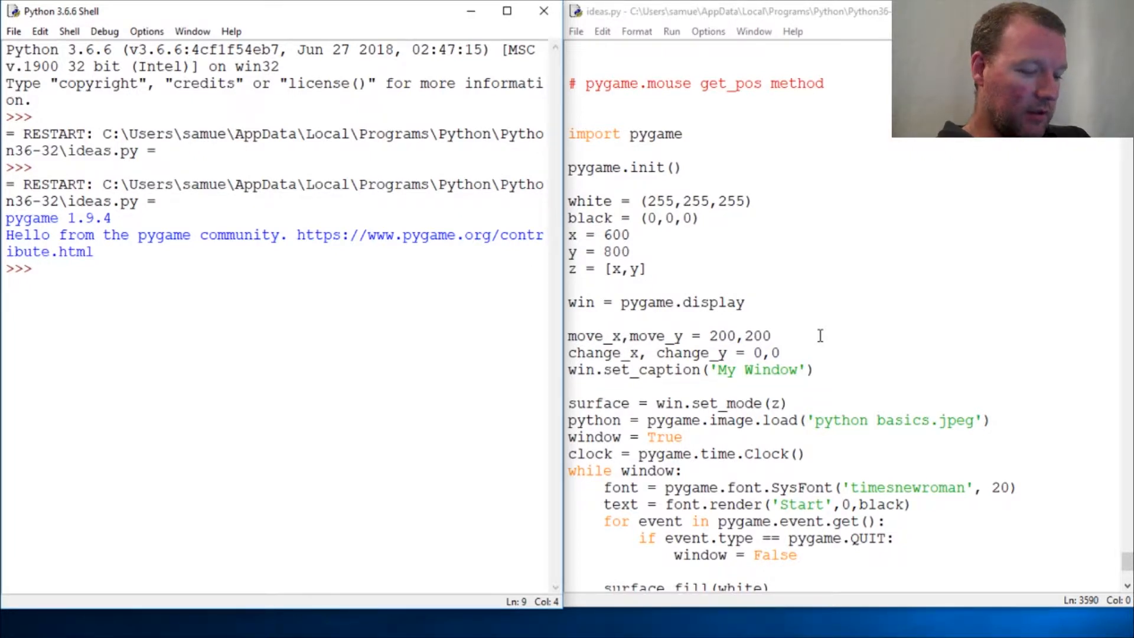
Enter help(pygame.mouse.get_pos) at the shell prompt
{"action": "type", "text": "help(pyt"}
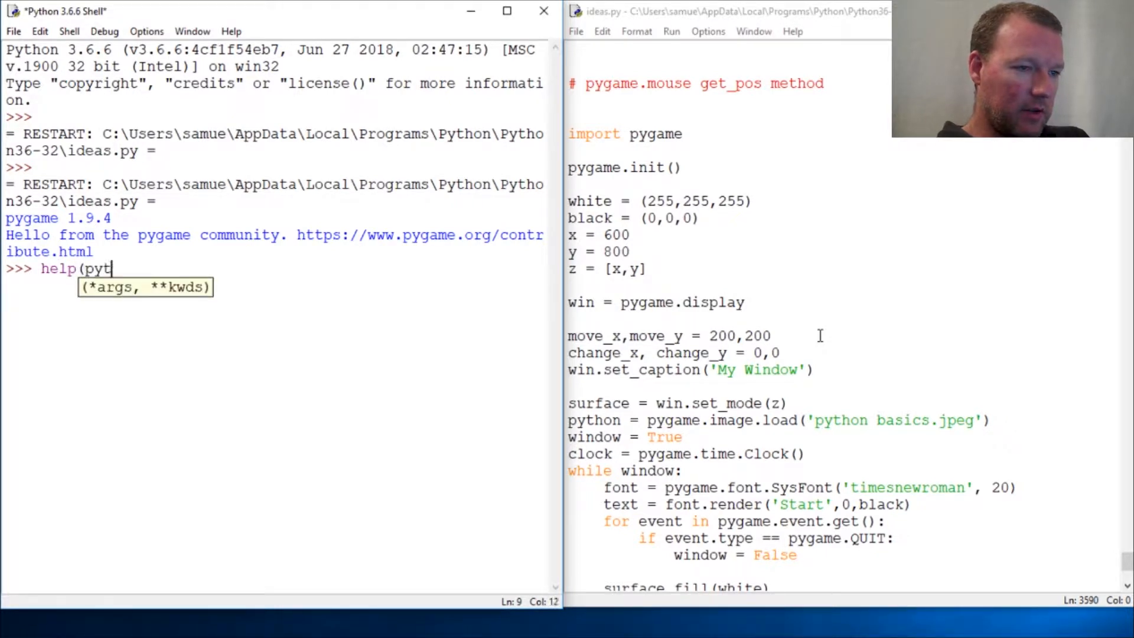
{"action": "type", "text": "game."}
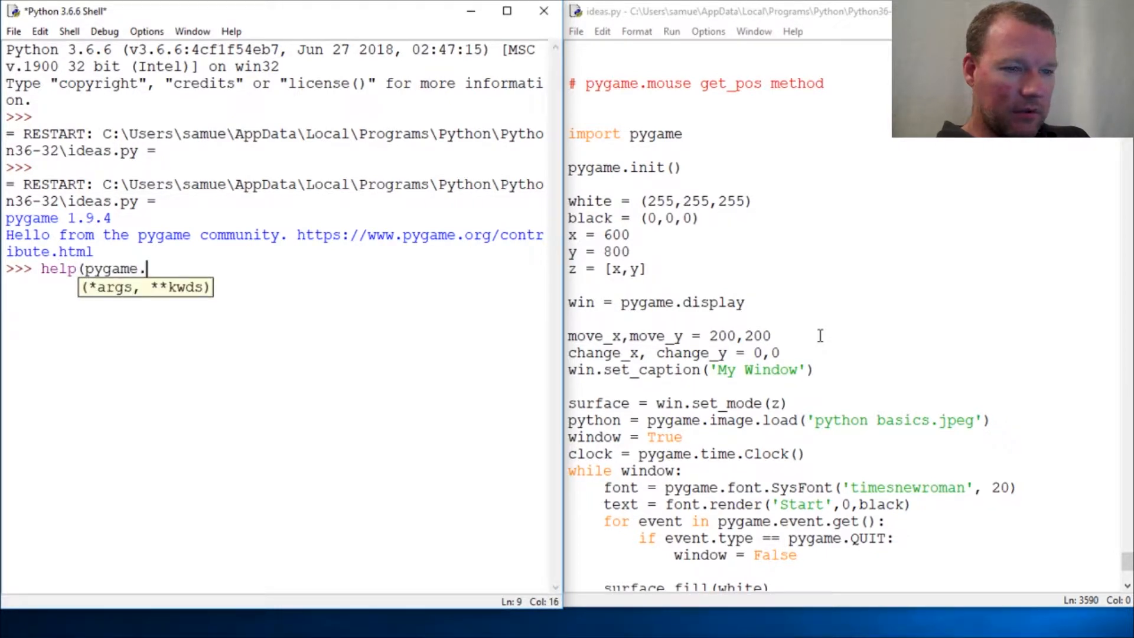
{"action": "type", "text": "mouse"}
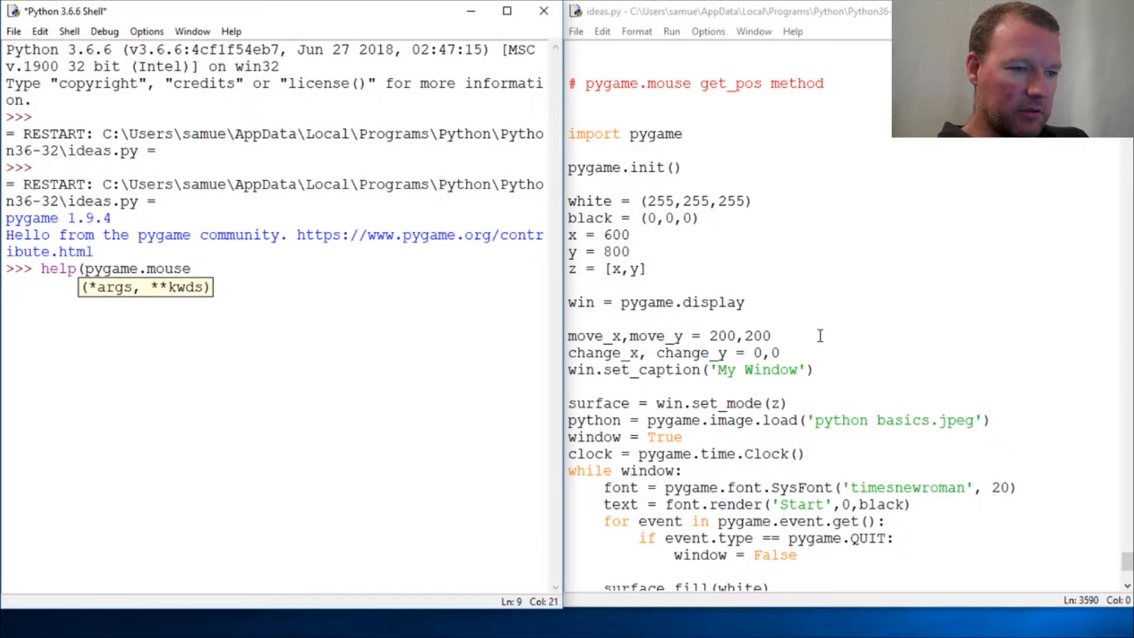
{"action": "type", "text": ".get"}
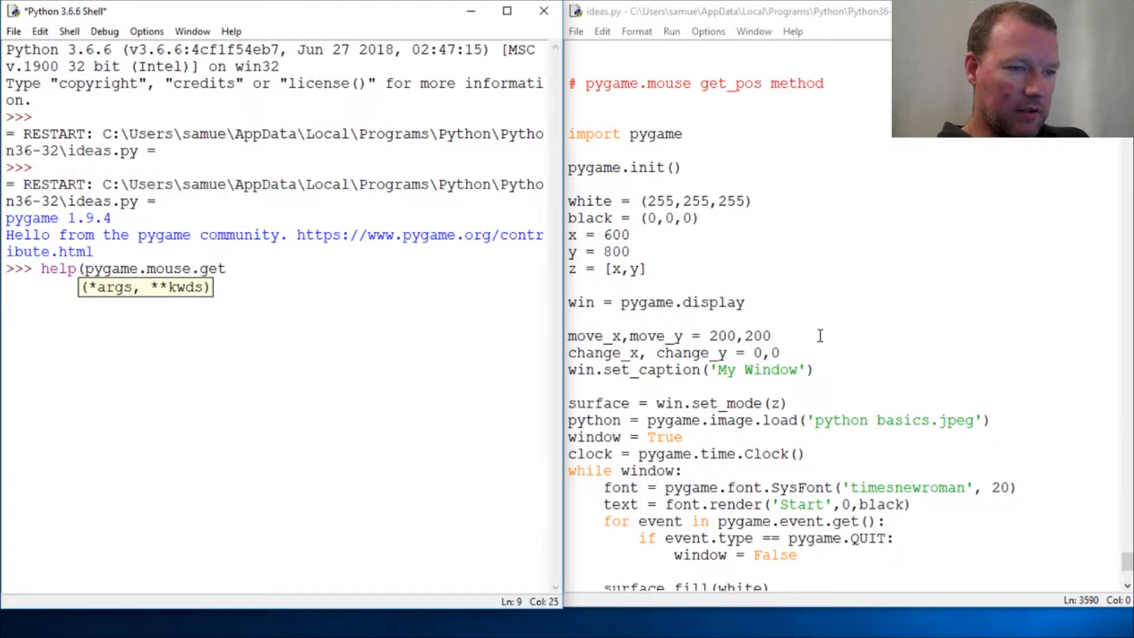
{"action": "type", "text": "_pos"}
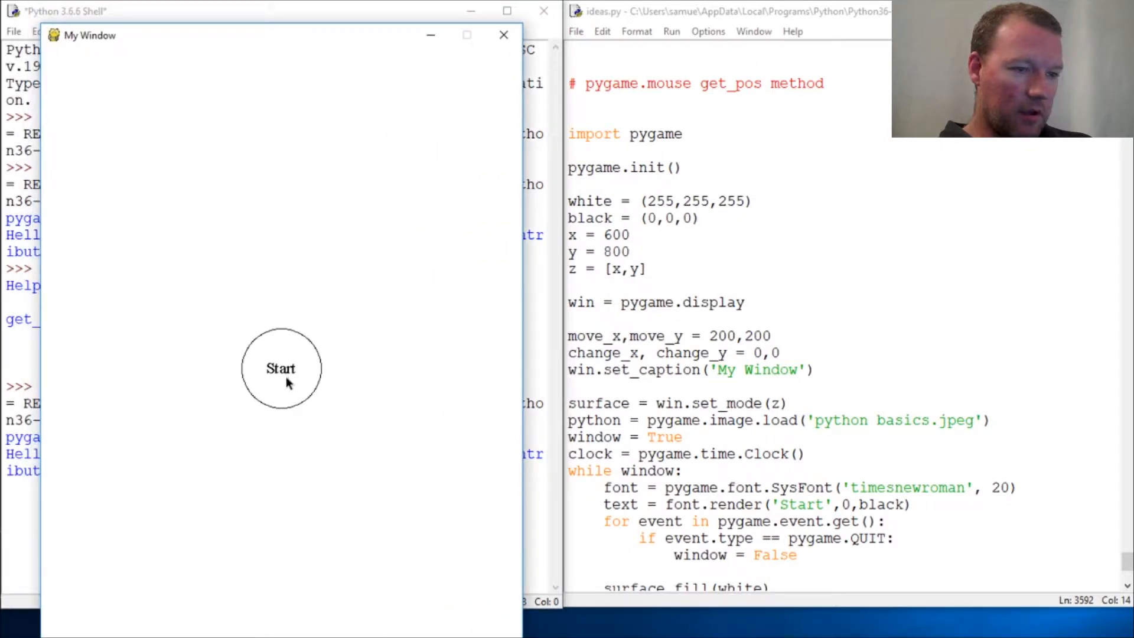
{"action": "mouse_move", "coordinate": [290, 361]}
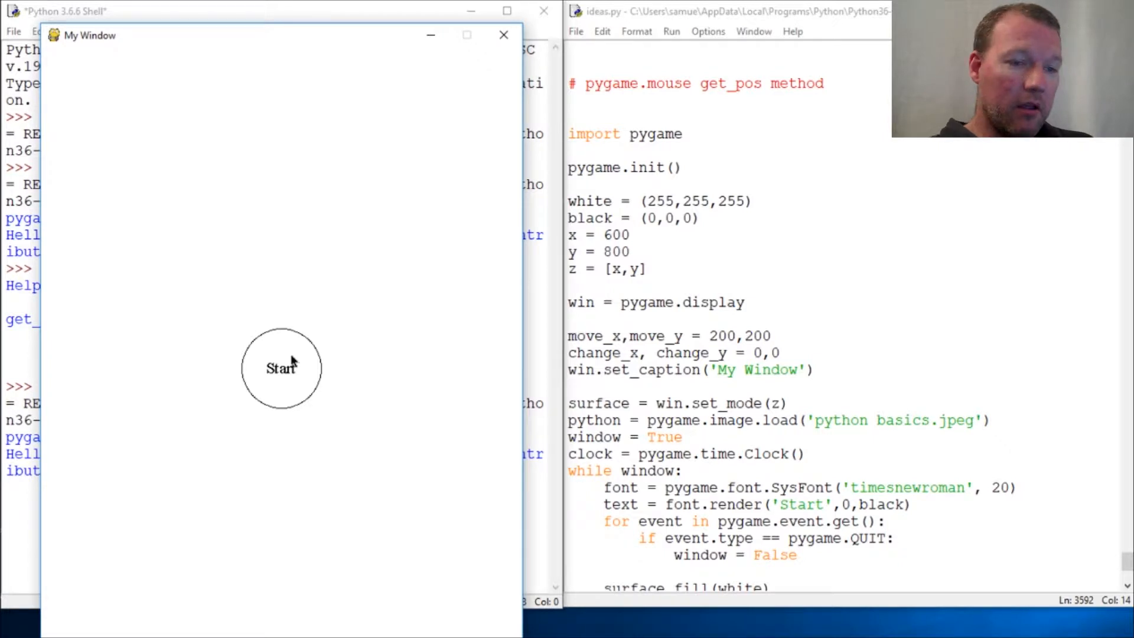
Close the My Window pygame window showing the Start circle
{"action": "left_click", "coordinate": [504, 35]}
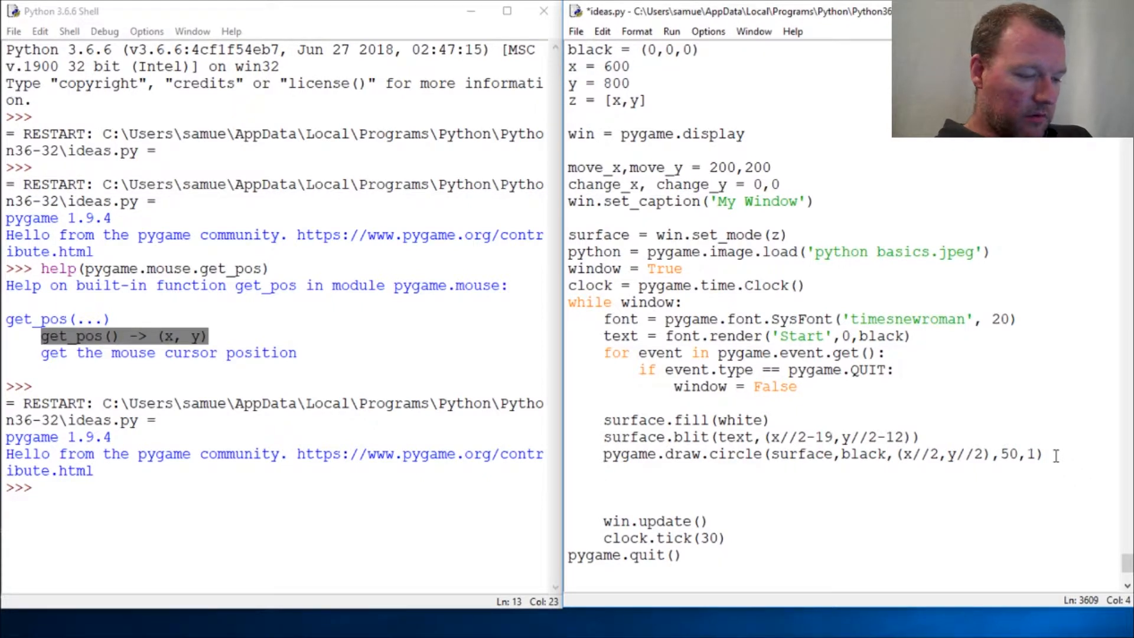
Add movement = pygame.mouse.get_pos() and print(movement) below the draw.circle line
{"action": "type", "text": "pygame."}
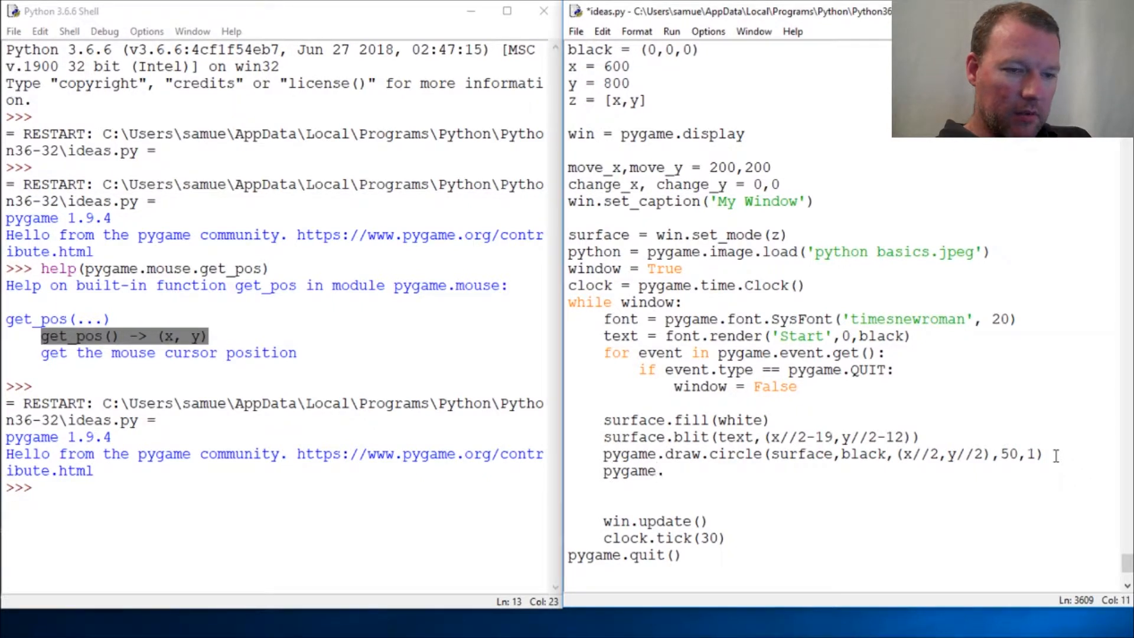
{"action": "type", "text": "mouse.get"}
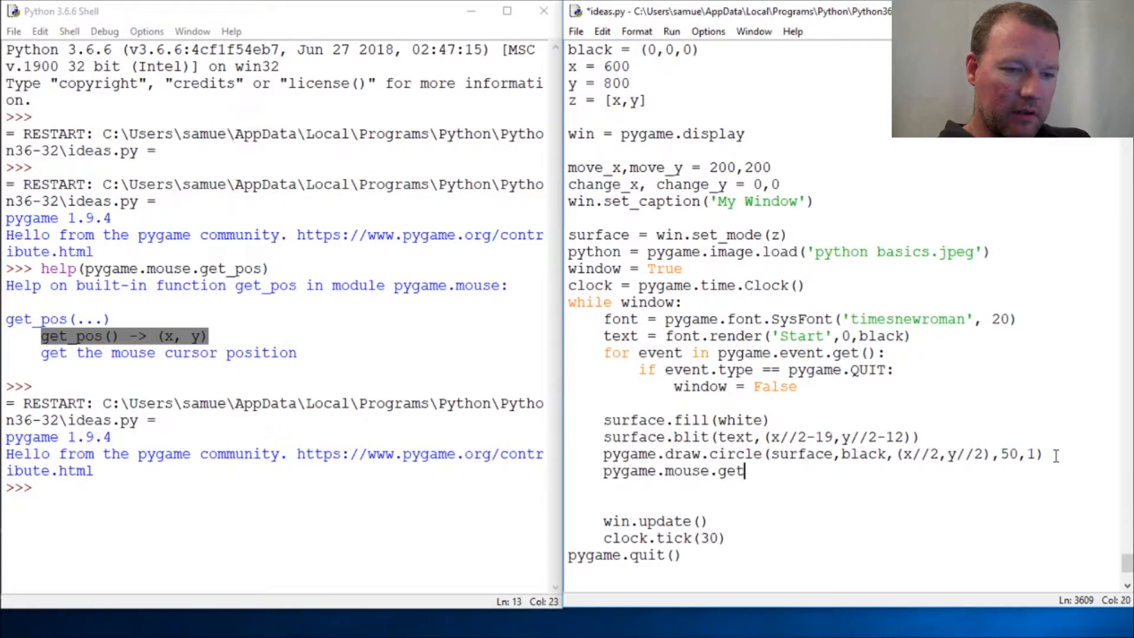
{"action": "type", "text": "_pos"}
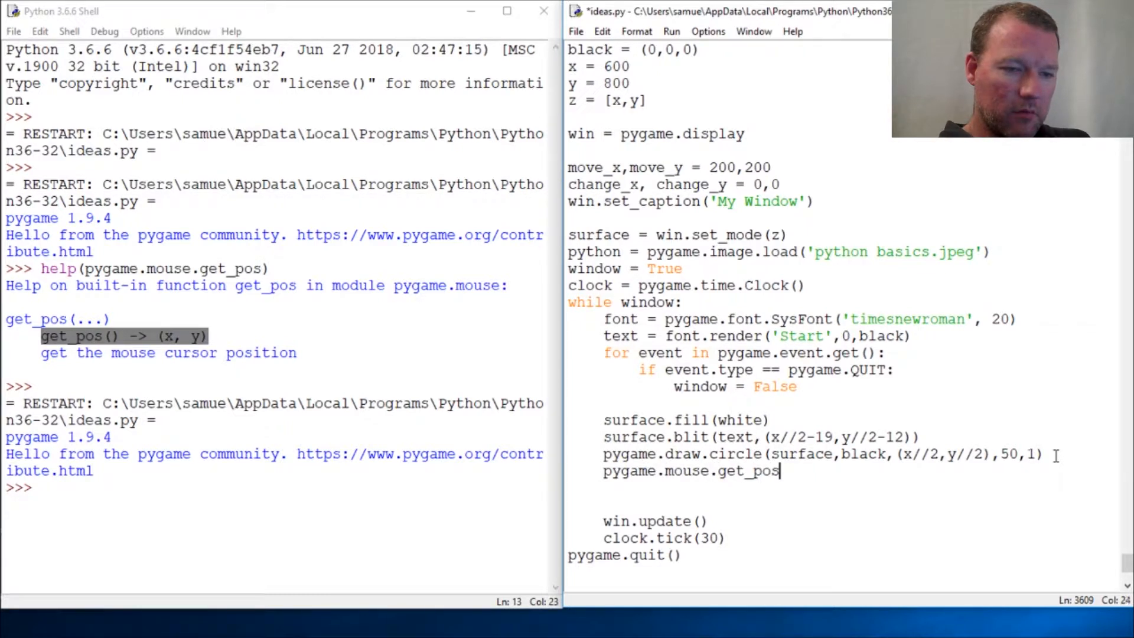
{"action": "type", "text": "()"}
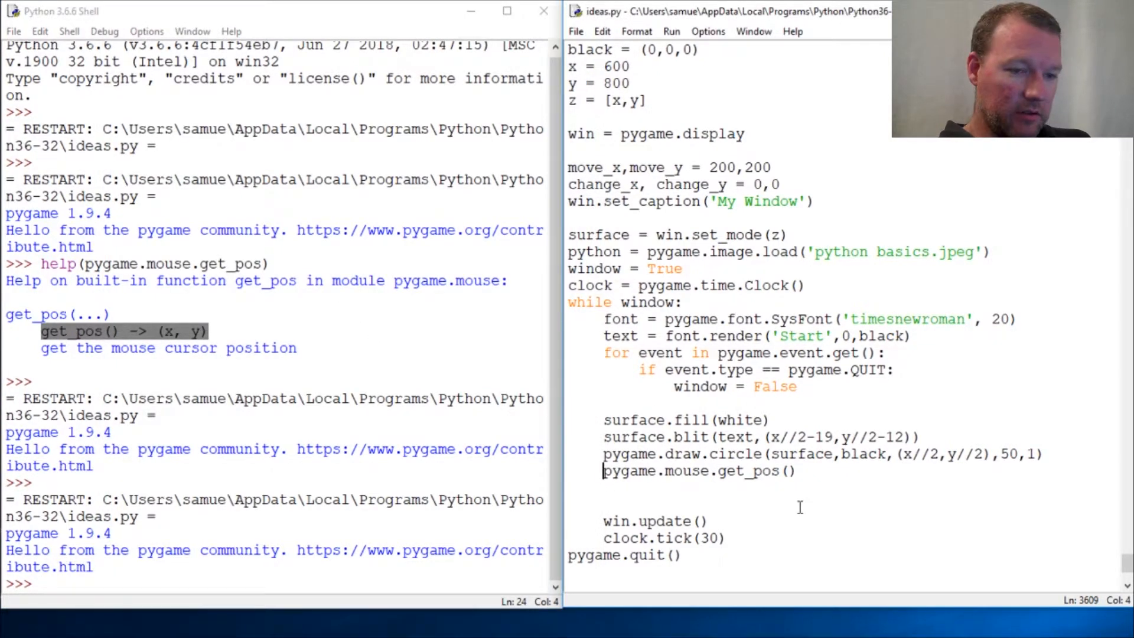
{"action": "type", "text": "movement ="}
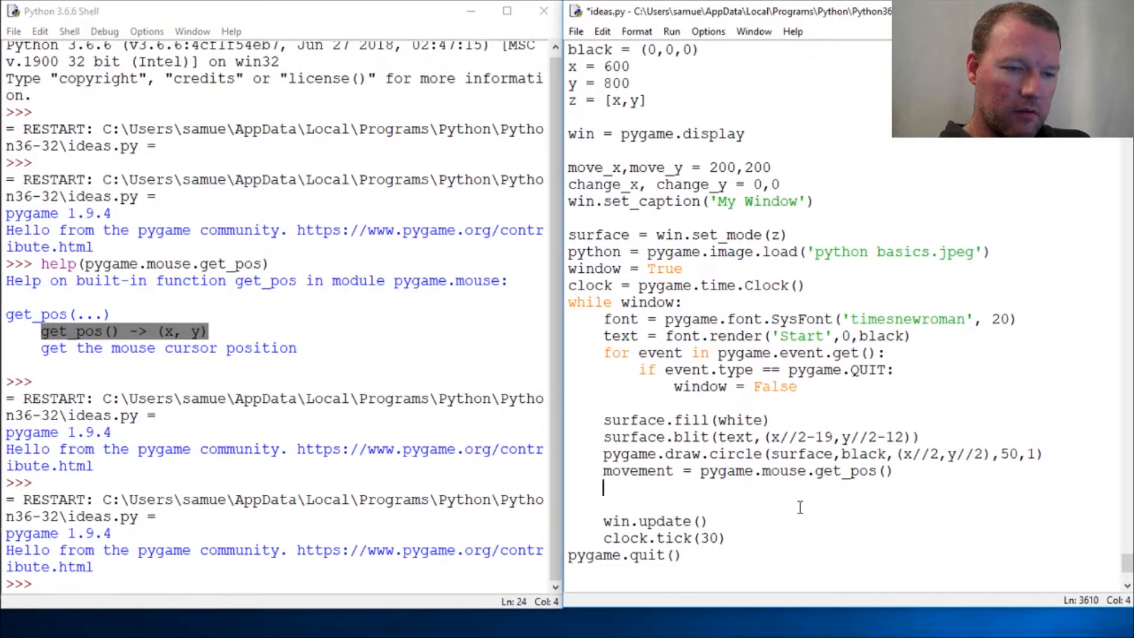
{"action": "type", "text": "print("}
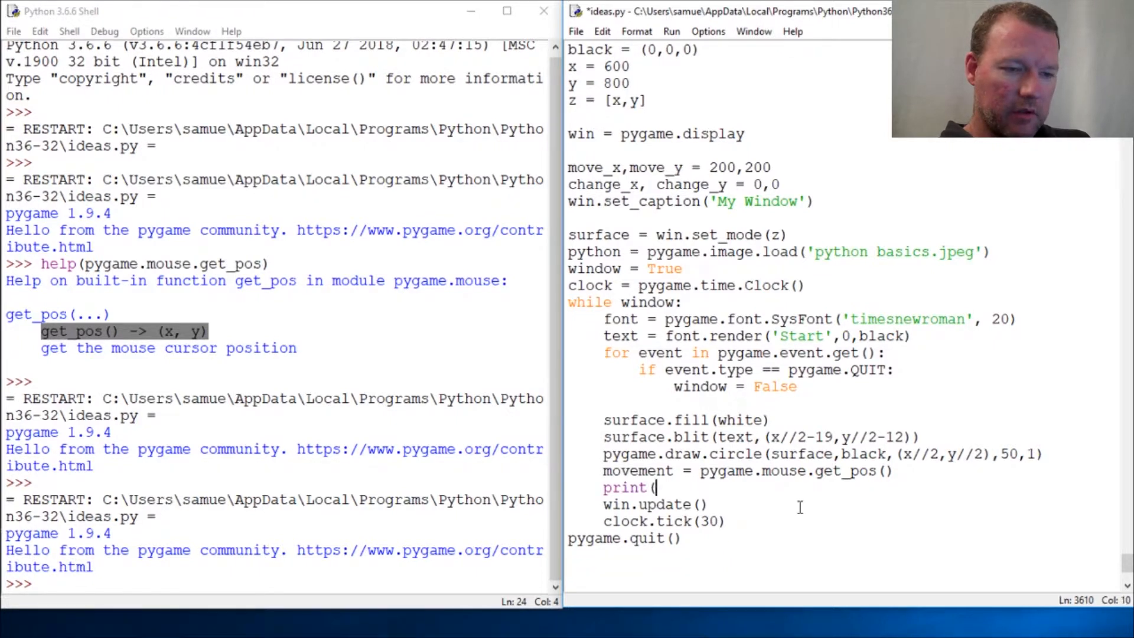
{"action": "type", "text": "movement)"}
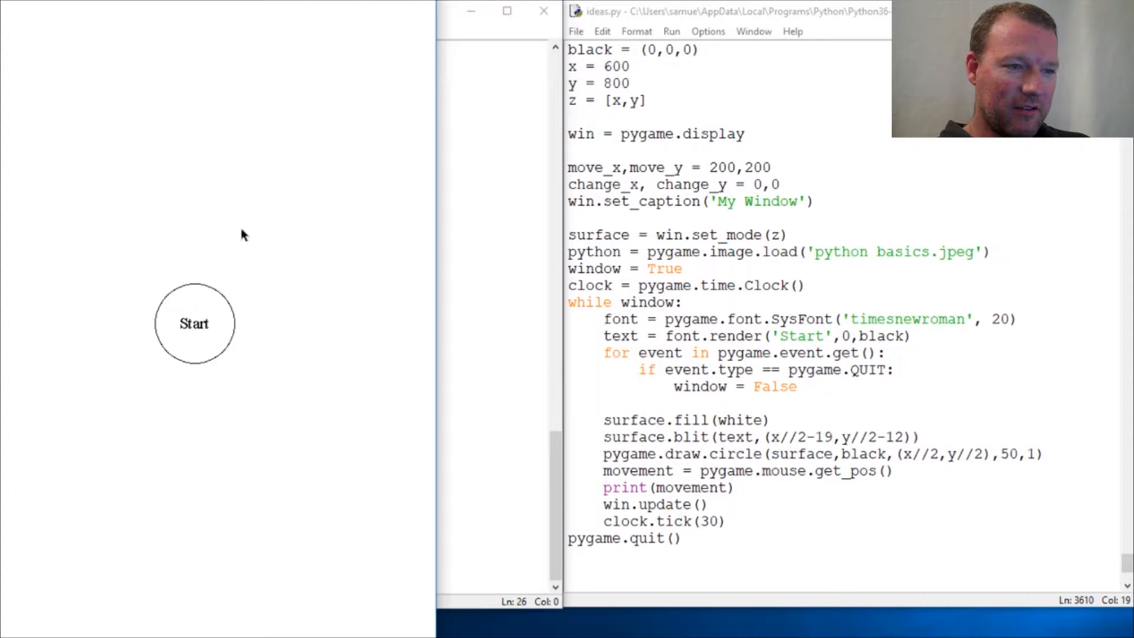
Run the script and move the mouse, printing position tuples ending at (552, 0)
{"action": "key", "text": "F5"}
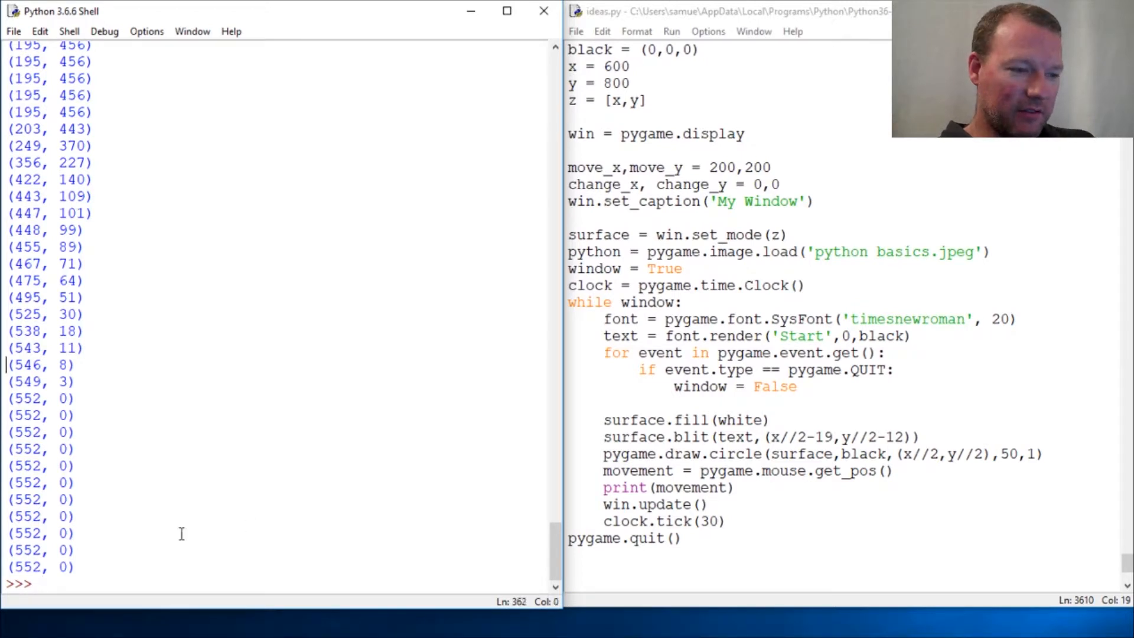
Enter help(pygame.mouse.get_pos) at the shell to show the (x, y) docstring
{"action": "type", "text": "hlep"}
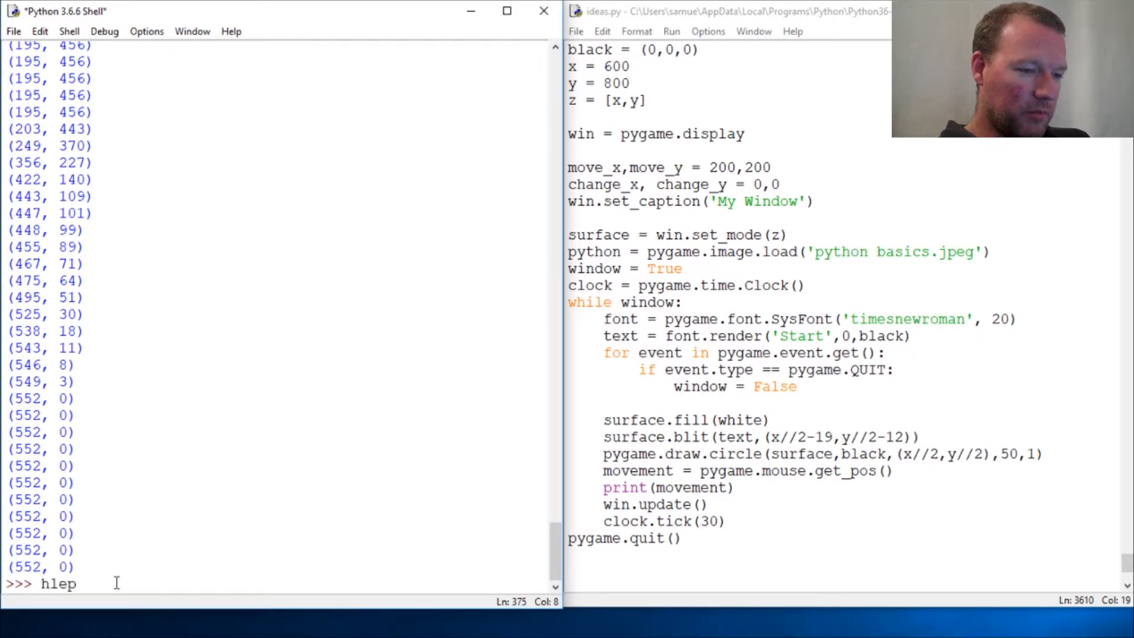
{"action": "type", "text": "help("}
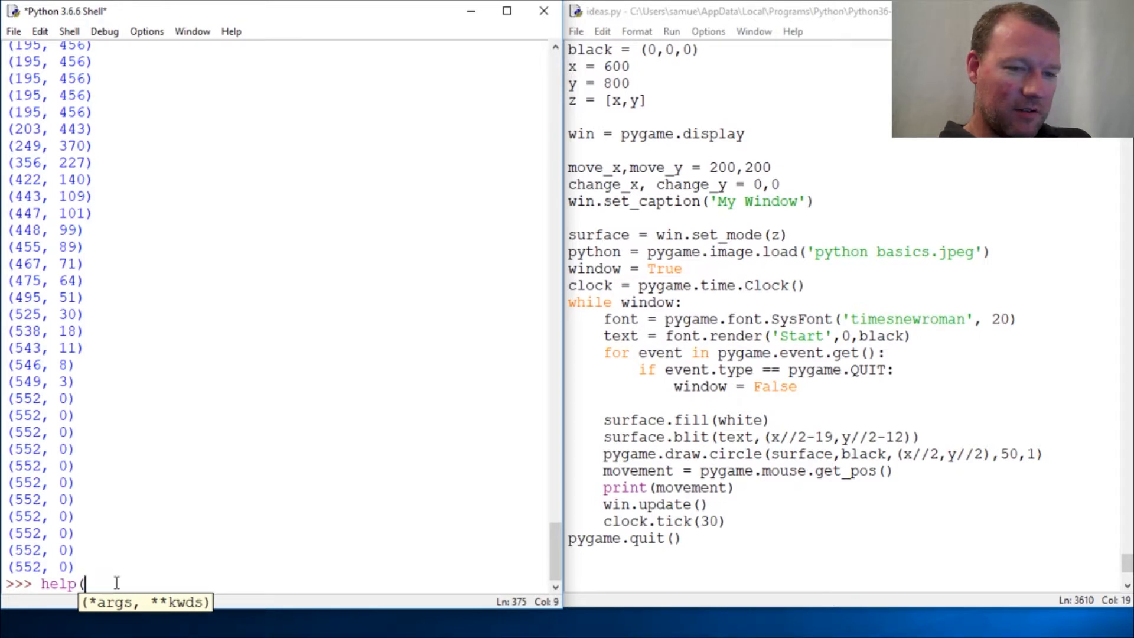
{"action": "type", "text": "pyg"}
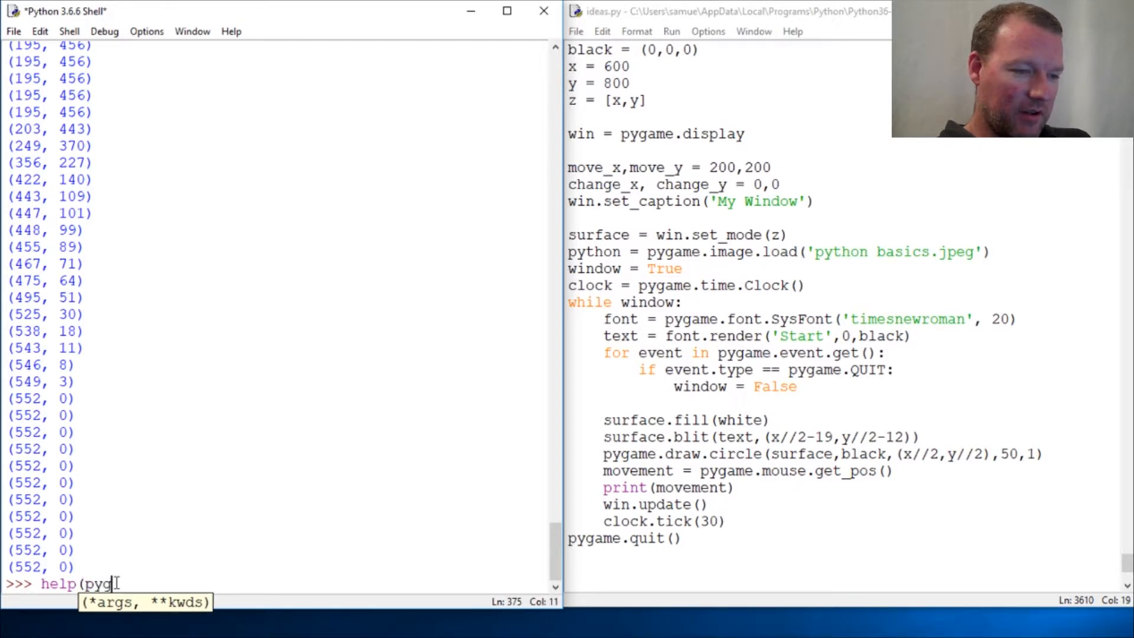
{"action": "type", "text": "ame.mouse"}
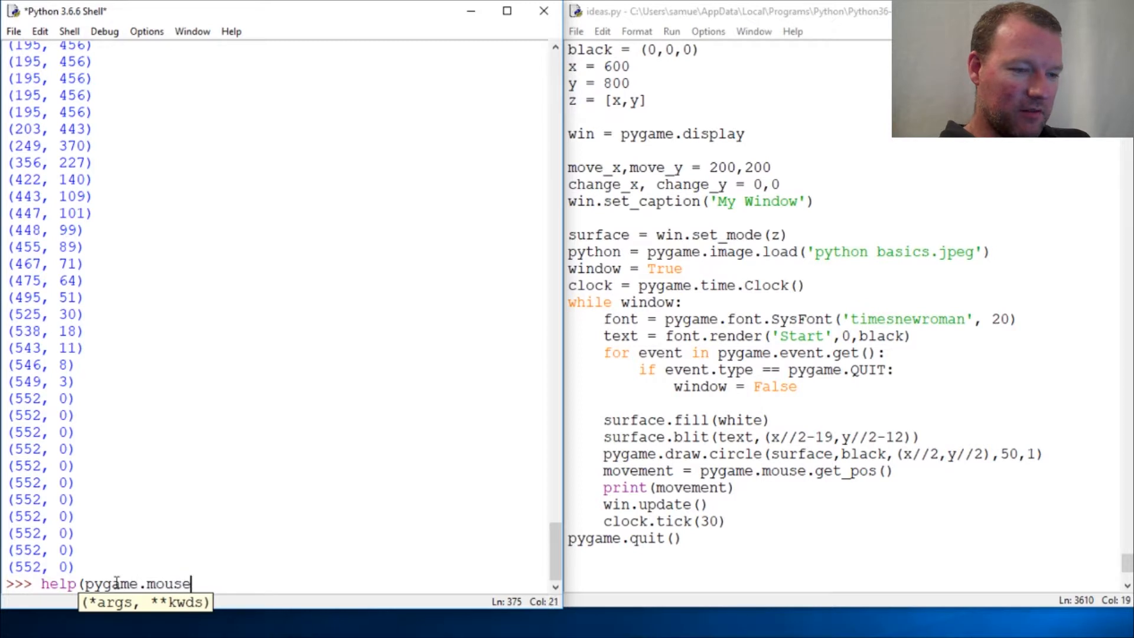
{"action": "type", "text": ".get"}
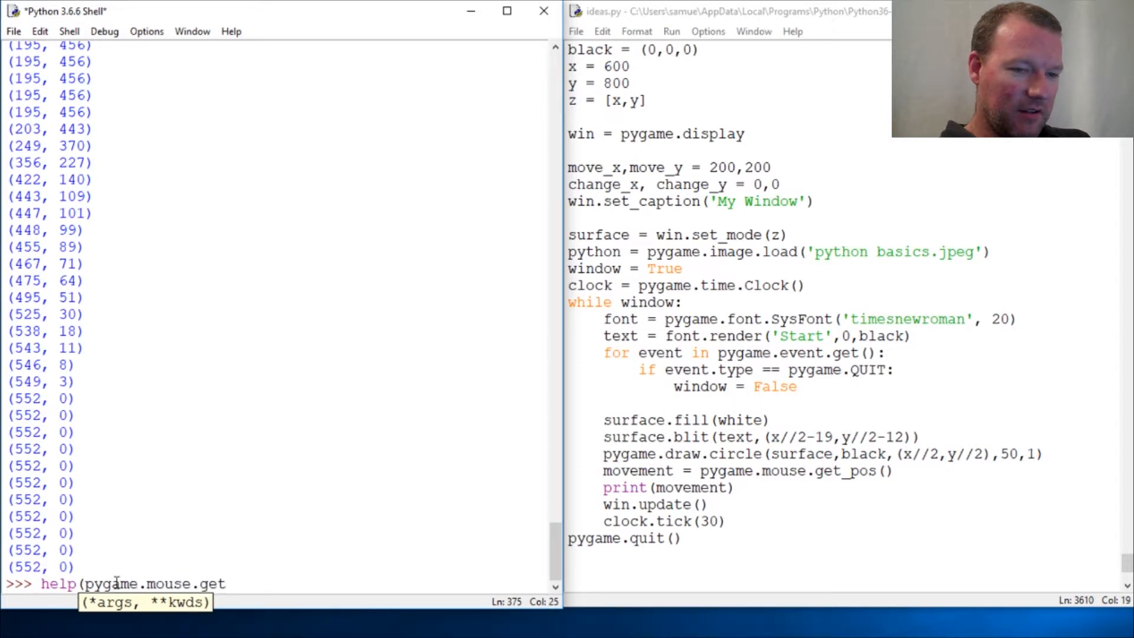
{"action": "type", "text": "_pos("}
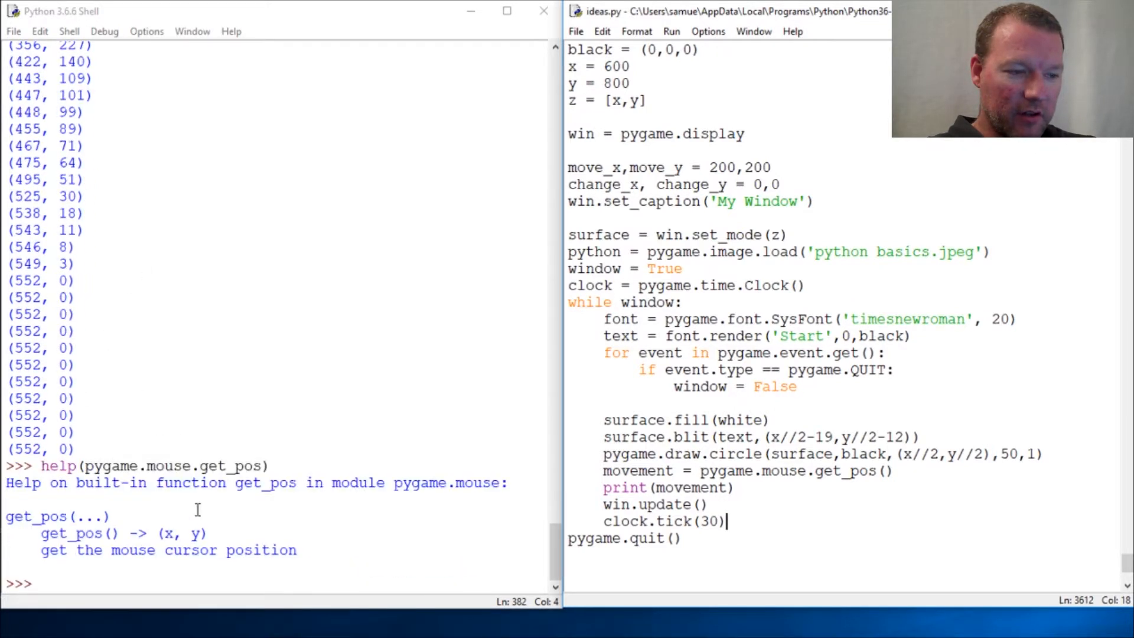
{"action": "double_click", "coordinate": [181, 533]}
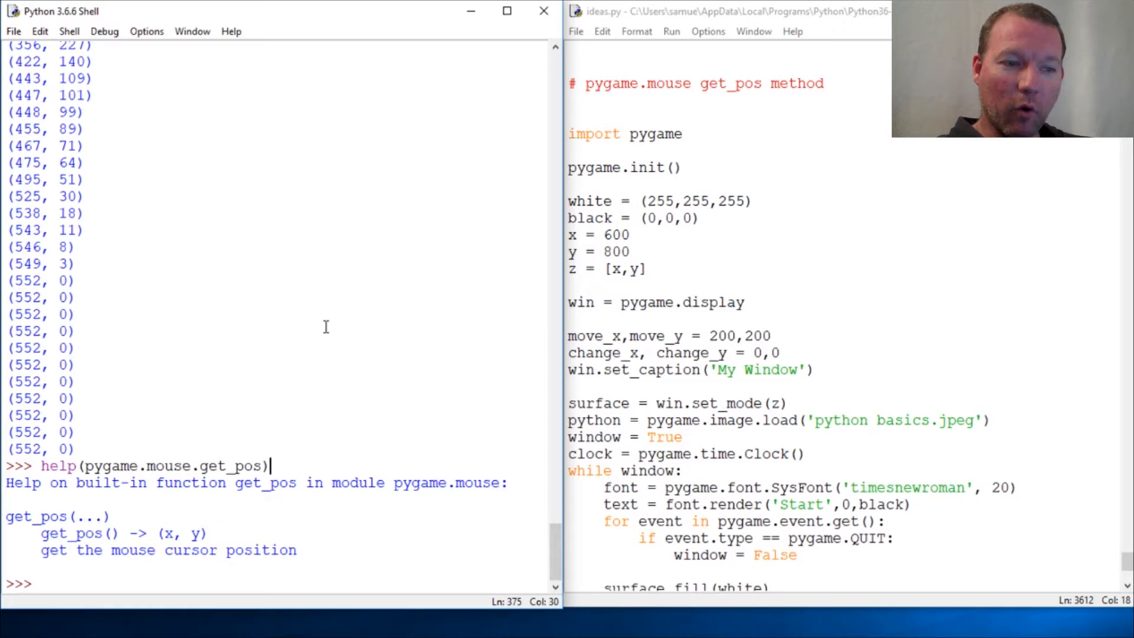
{"action": "mouse_move", "coordinate": [217, 541]}
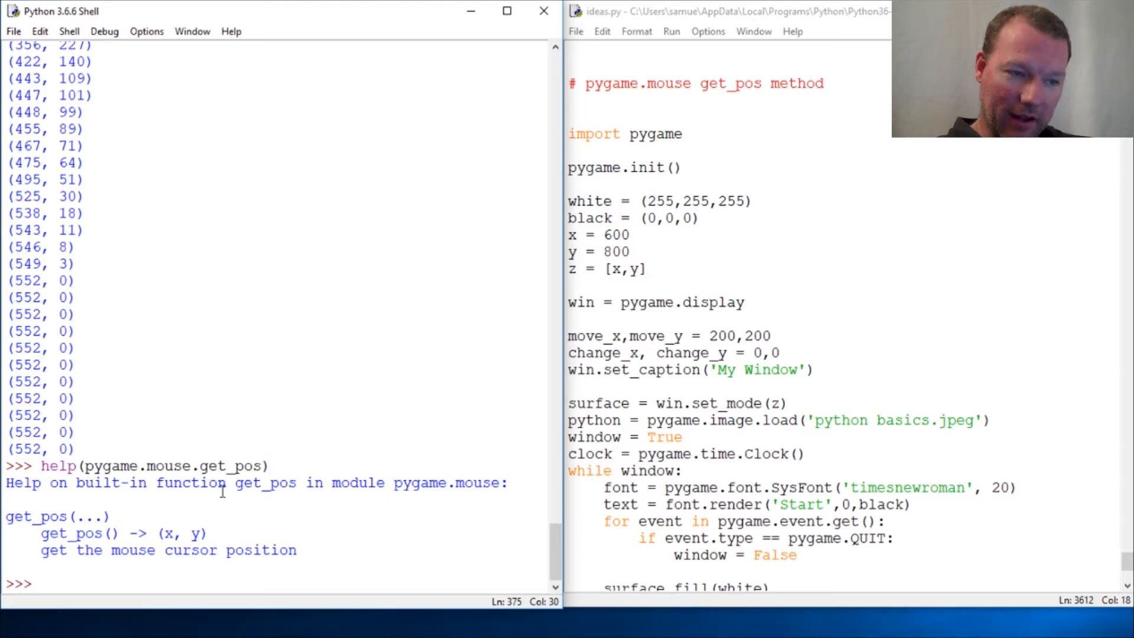
{"action": "mouse_move", "coordinate": [467, 443]}
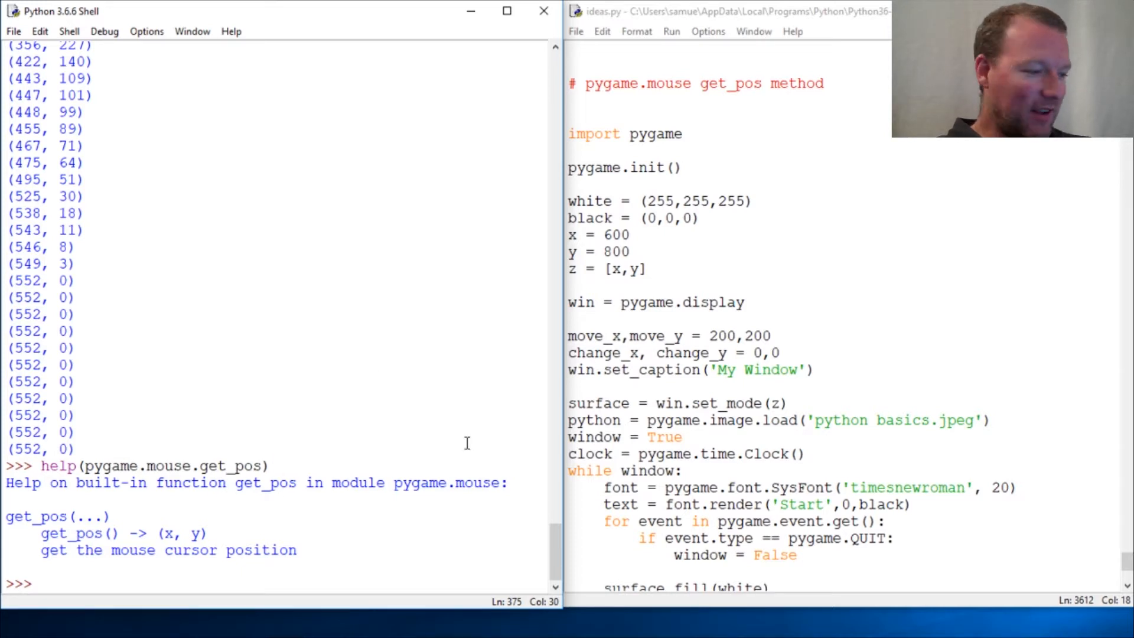